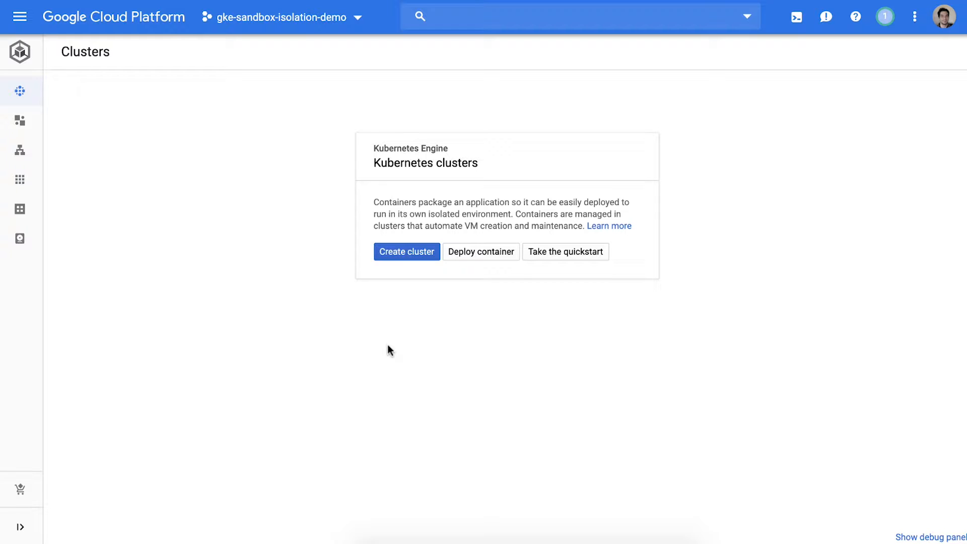
mouse_move(367, 347)
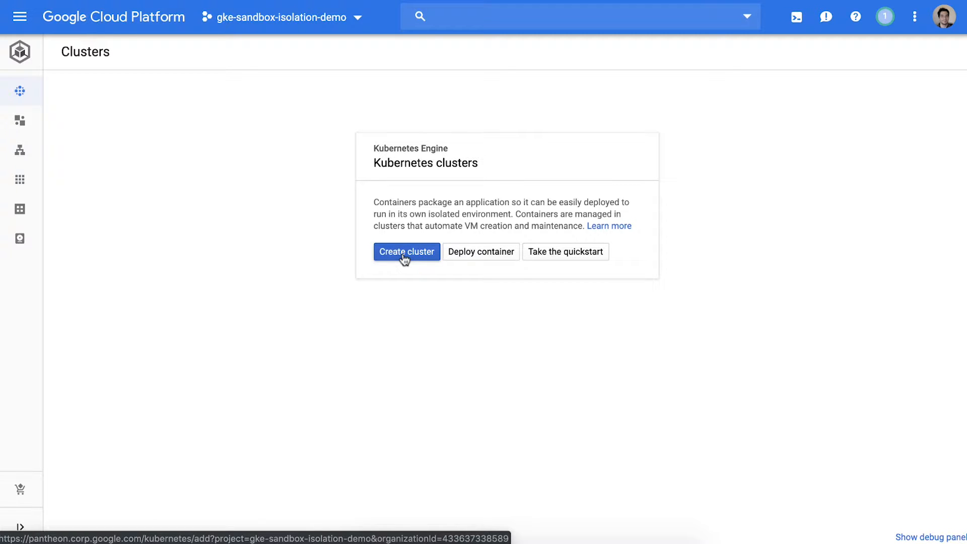
Create standard-cluster-1 with network policy and Workload Identity enabled under networking and security
left_click(406, 252)
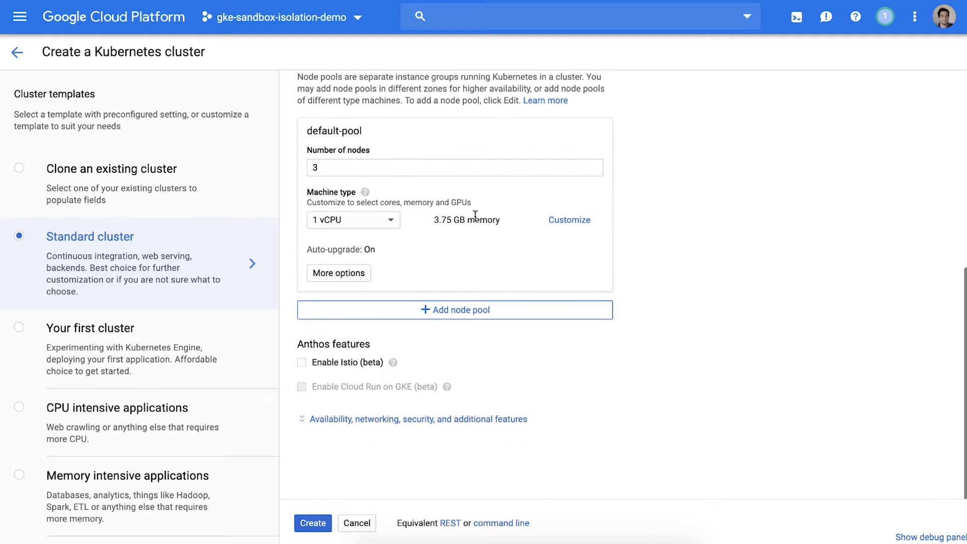
mouse_move(426, 427)
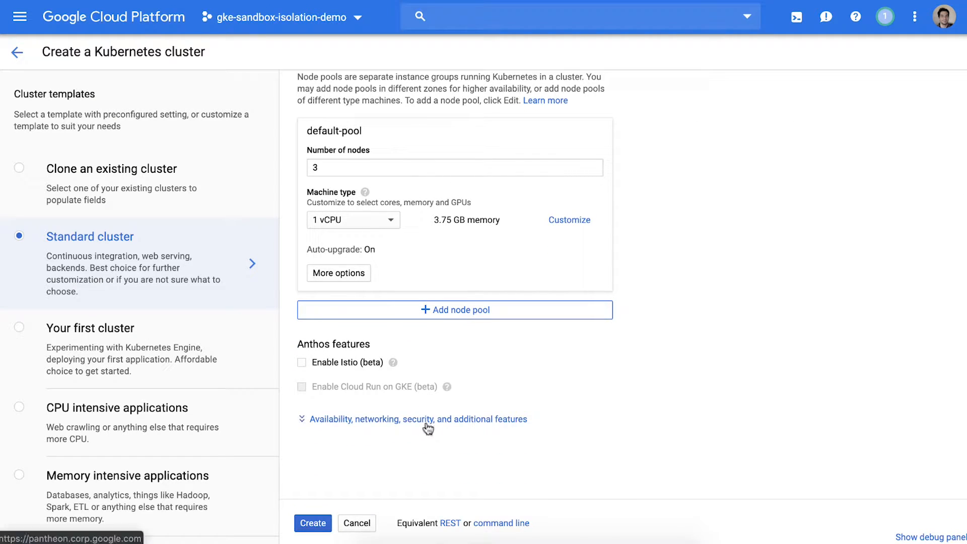
left_click(417, 419)
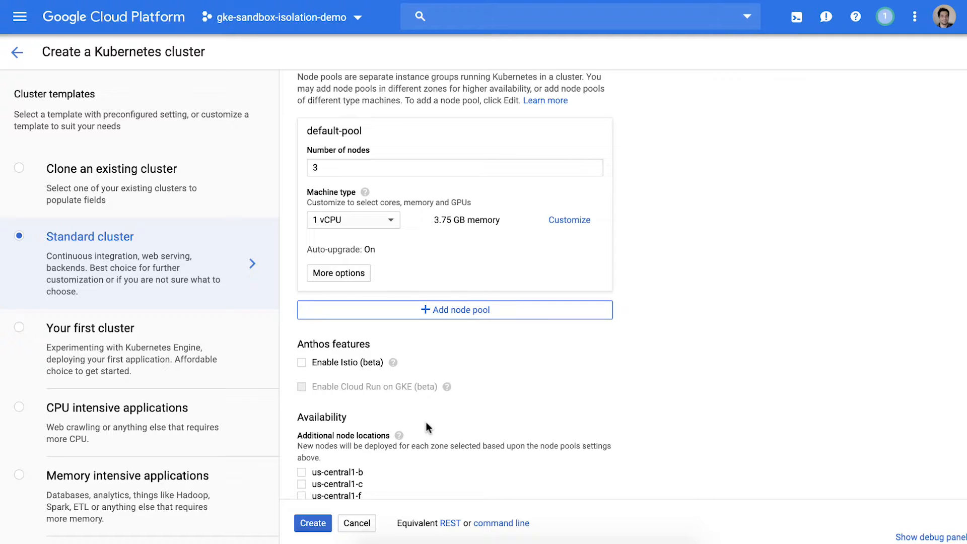
scroll("down", 3)
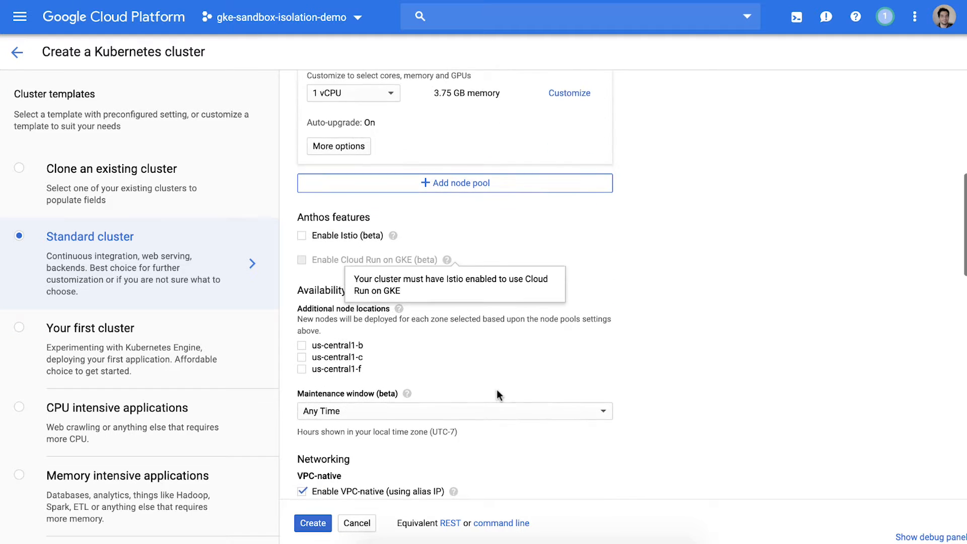
scroll("down", 3)
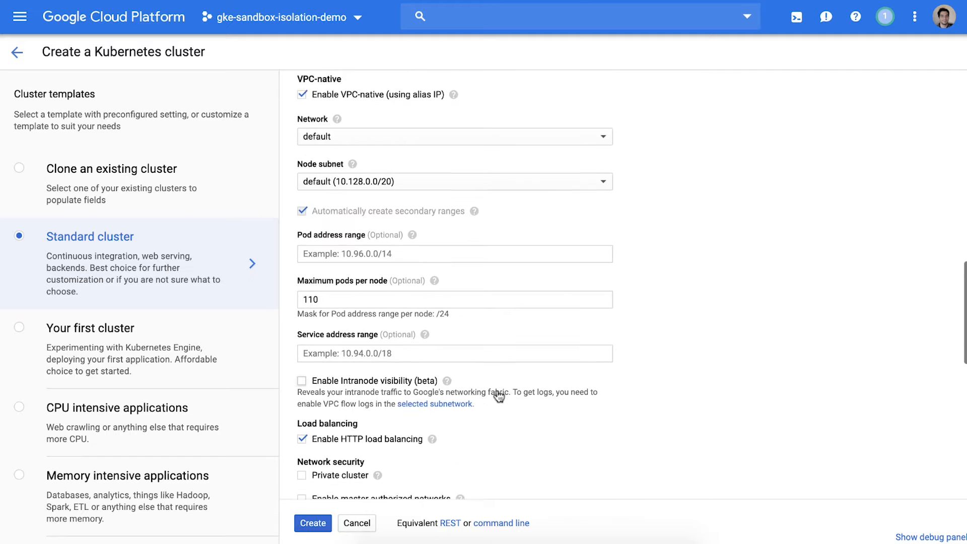
scroll("down", 3)
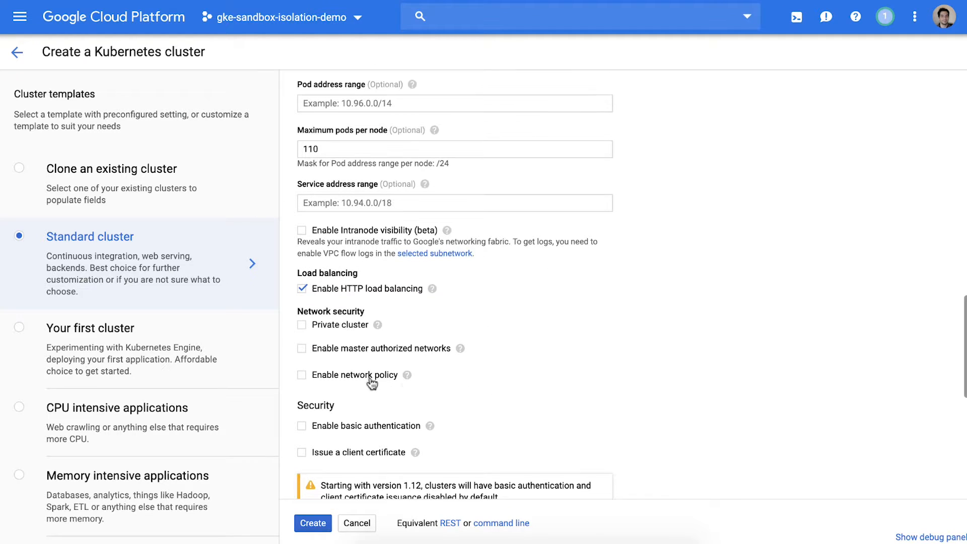
left_click(301, 374)
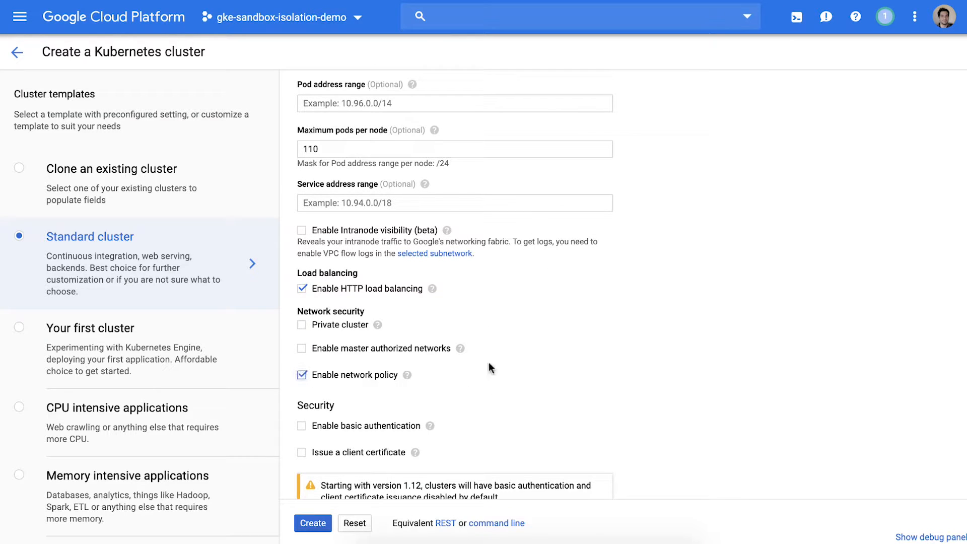
scroll("down", 3)
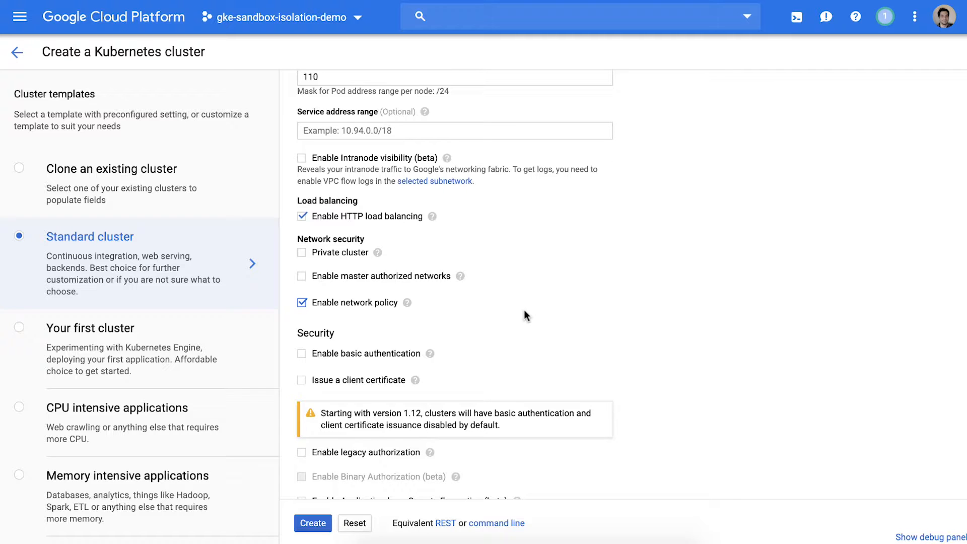
scroll("down", 3)
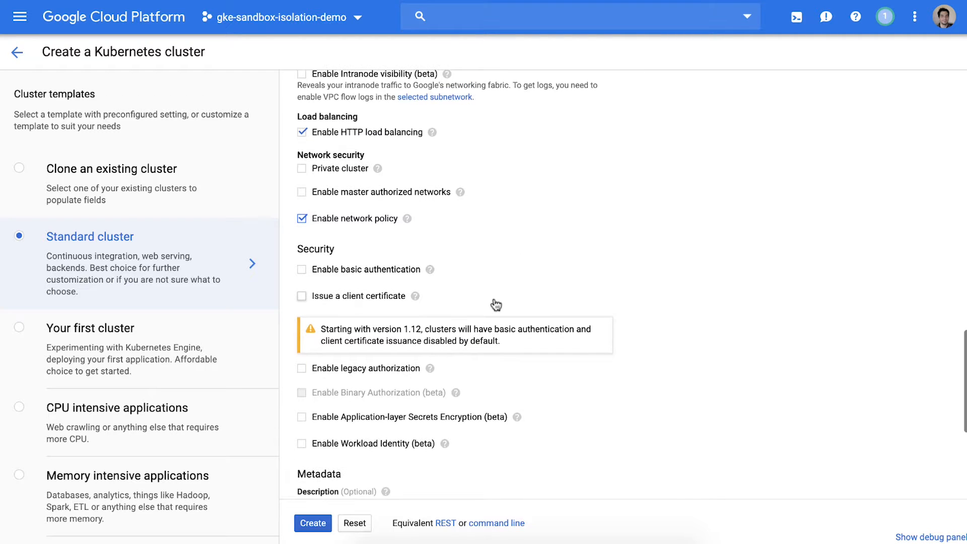
mouse_move(392, 449)
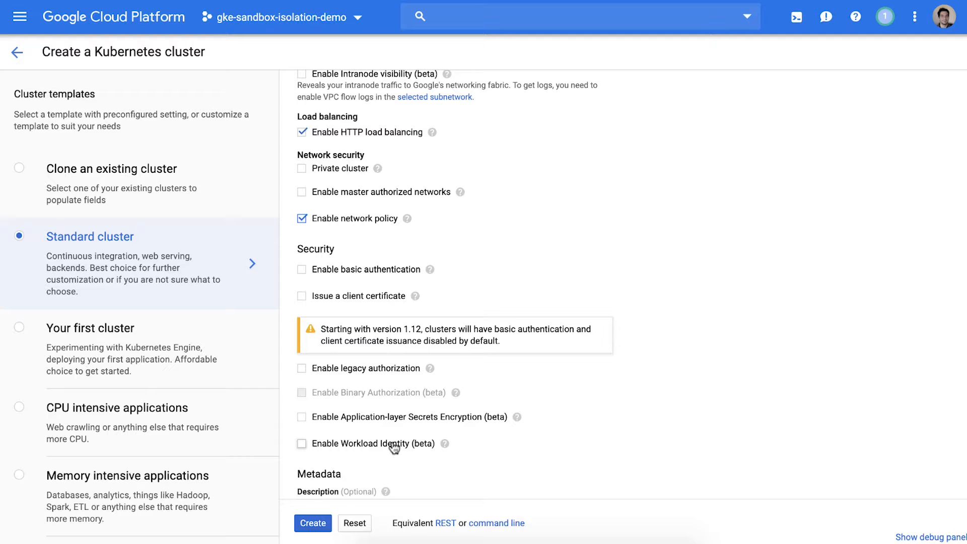
left_click(301, 443)
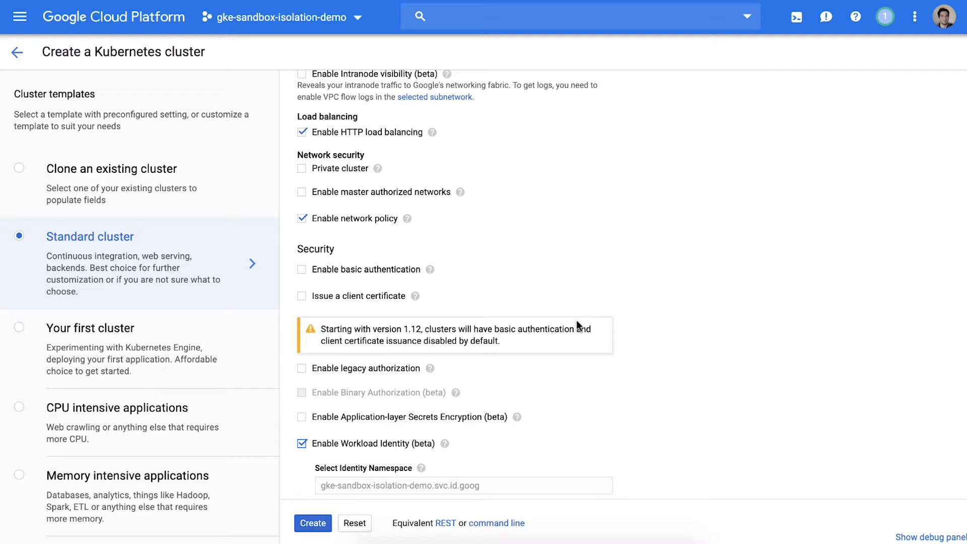
left_click(312, 523)
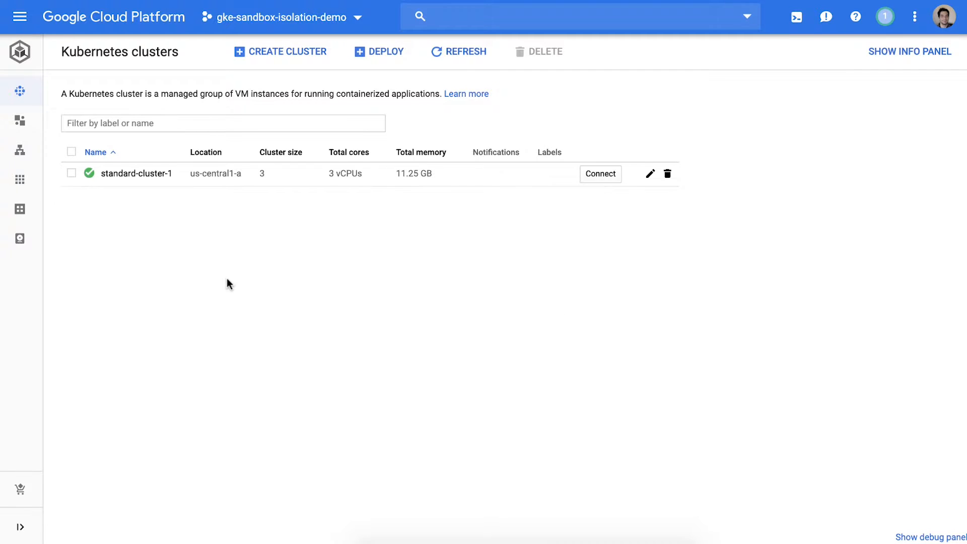
mouse_move(219, 273)
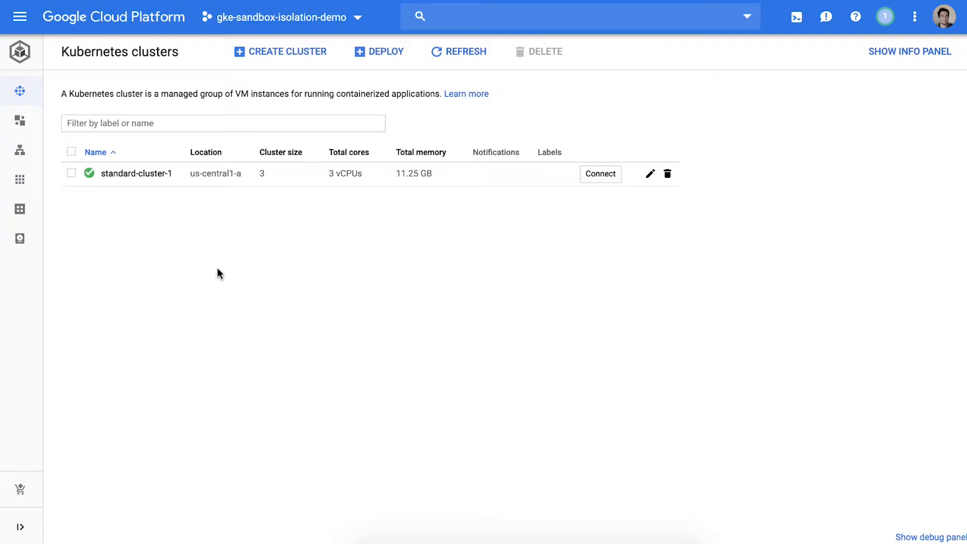
mouse_move(139, 179)
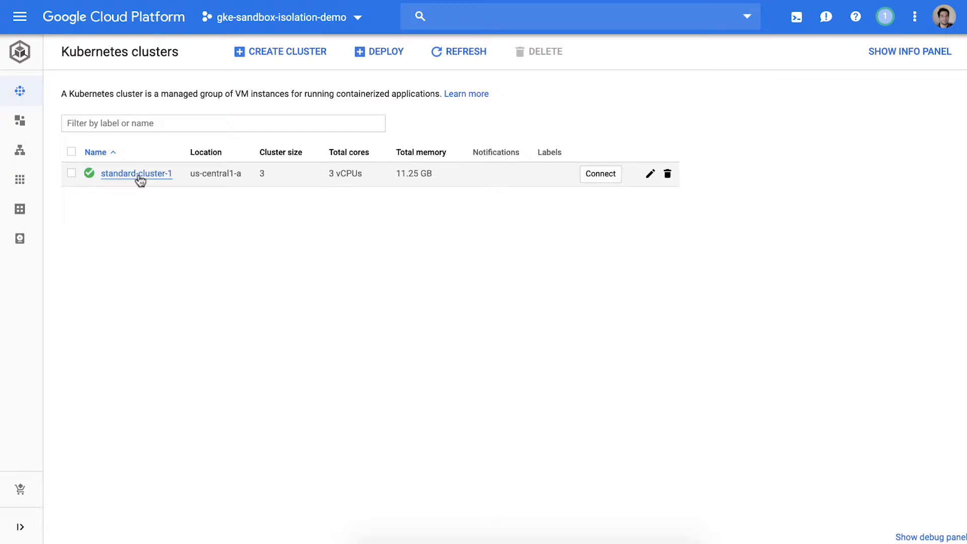
Open standard-cluster-1's details and start adding node pool pool-1
left_click(136, 173)
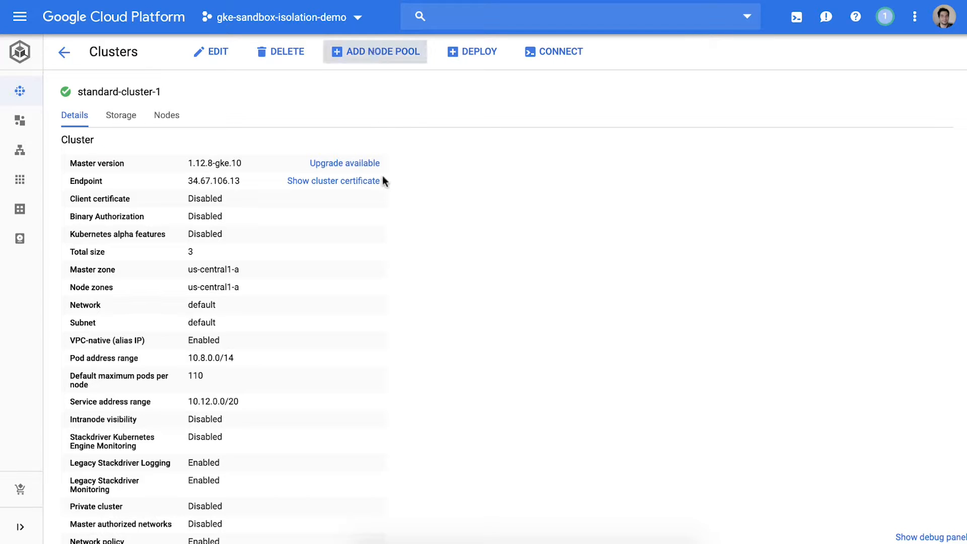
left_click(375, 52)
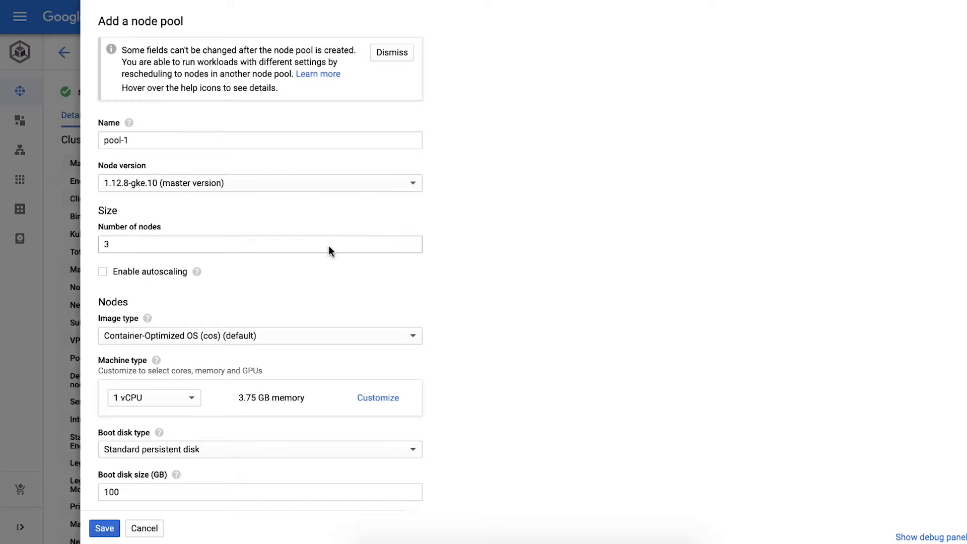
Save pool-1 with the Container-Optimized OS with Containerd image and gVisor sandbox enabled
left_click(259, 335)
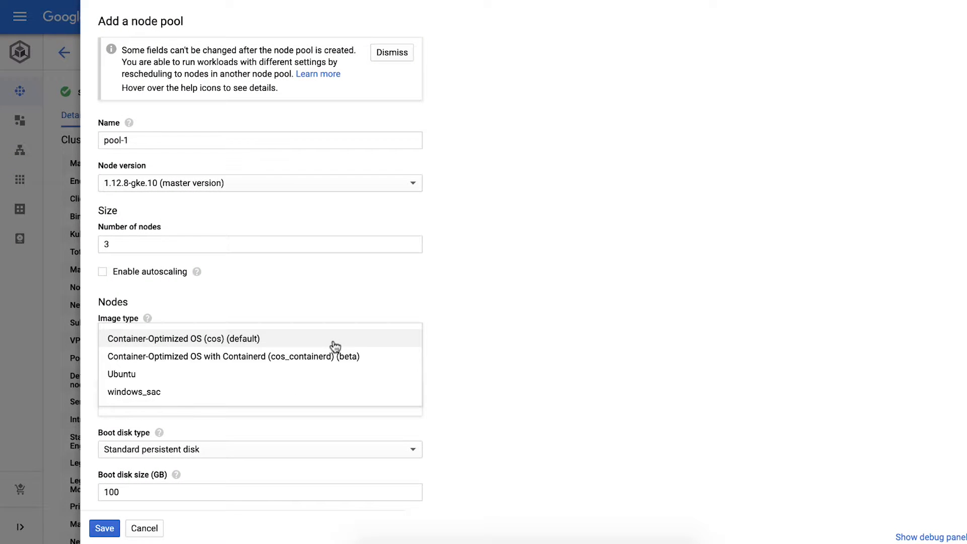
left_click(234, 356)
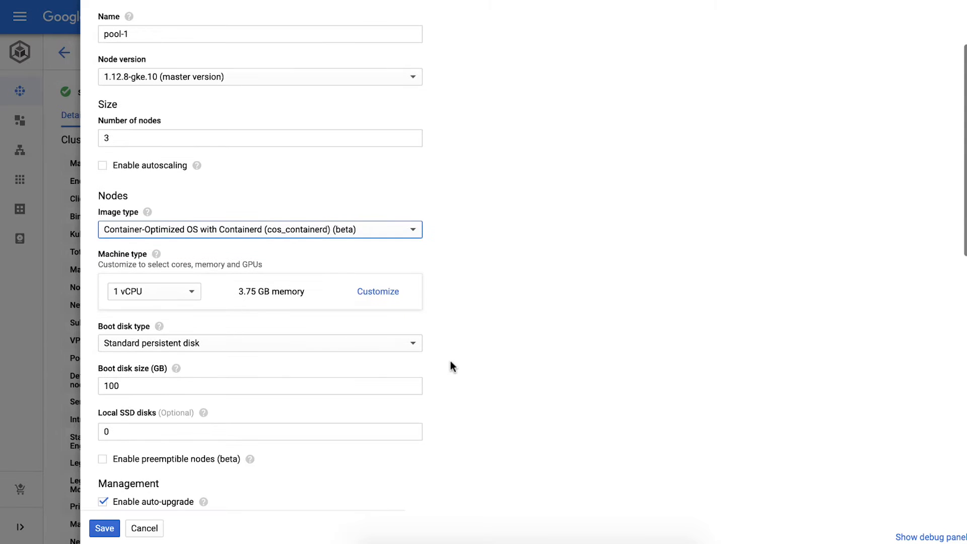
scroll("down", 3)
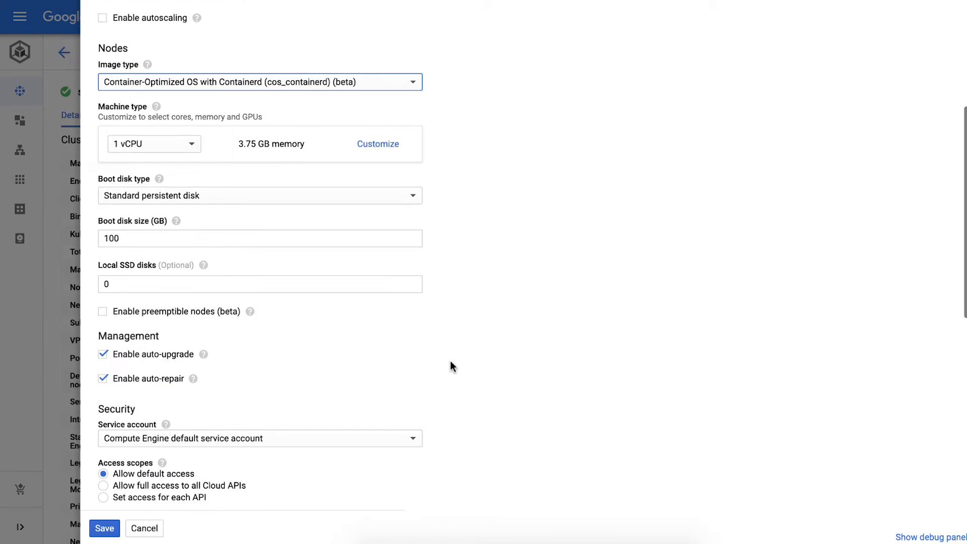
scroll("down", 3)
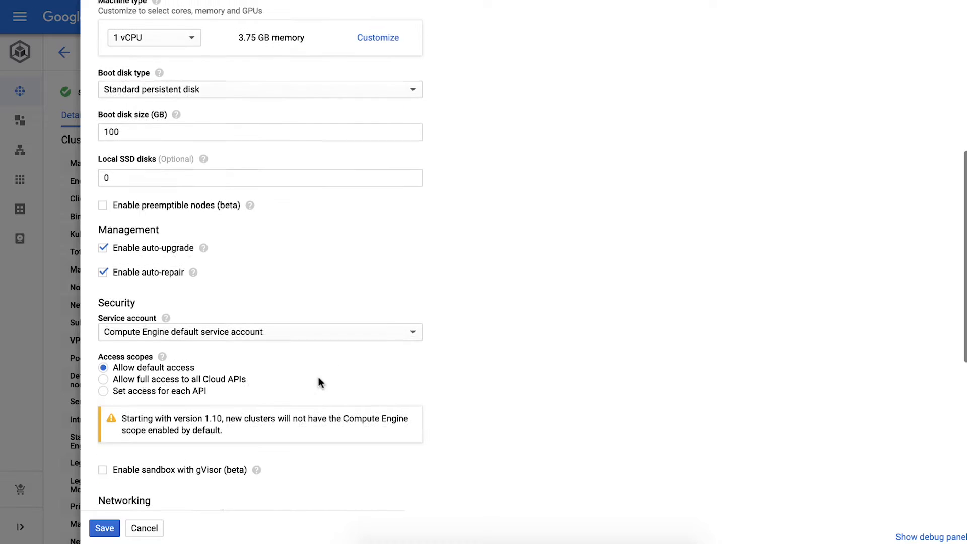
left_click(103, 429)
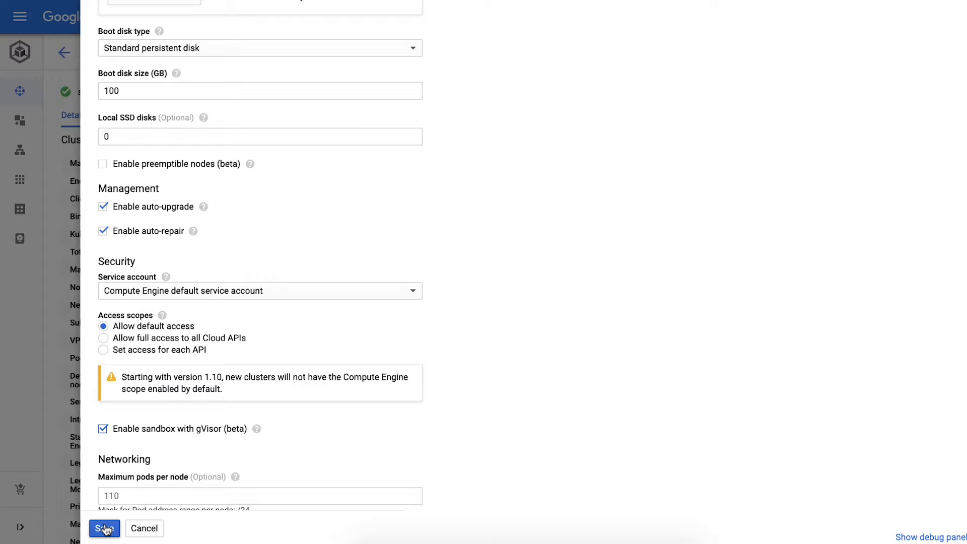
left_click(105, 529)
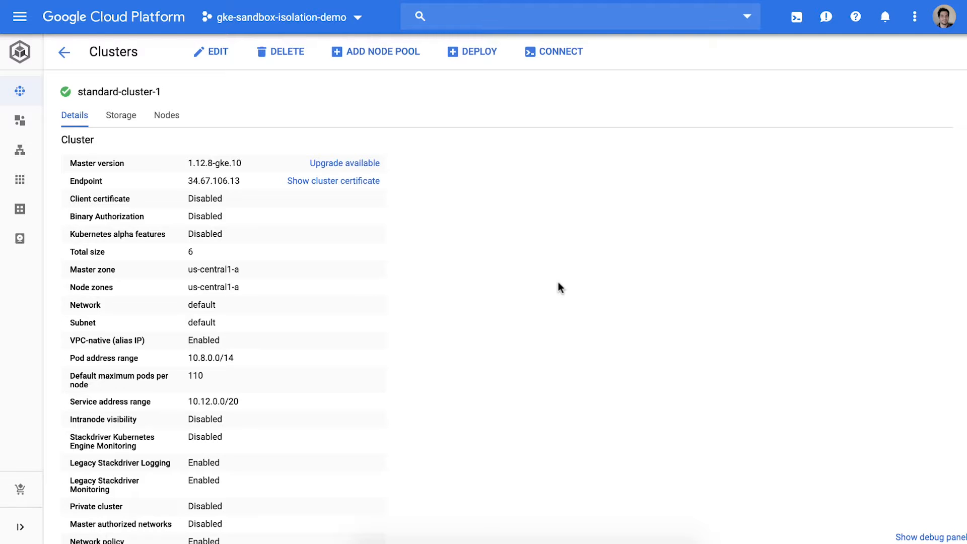
mouse_move(541, 250)
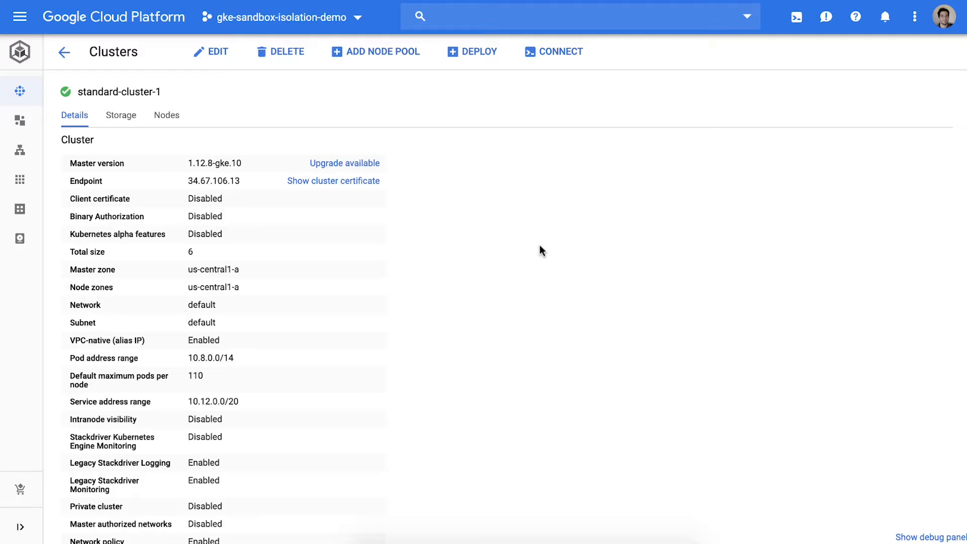
Activate Cloud Shell from the top bar beside the six-node cluster's details
left_click(553, 51)
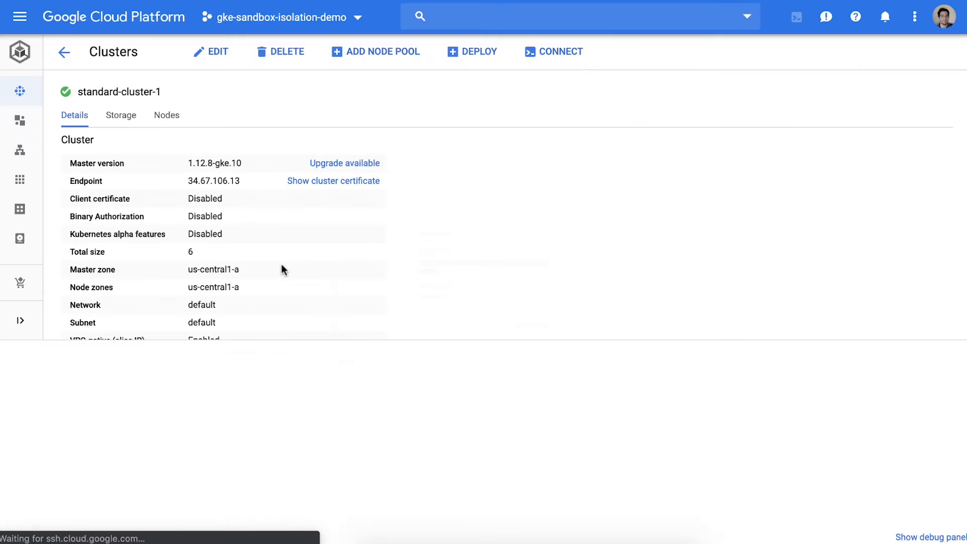
Enlarge the Cloud Shell pane and run gcloud get-credentials for standard-cluster-1 in us-central1-a
left_click(797, 18)
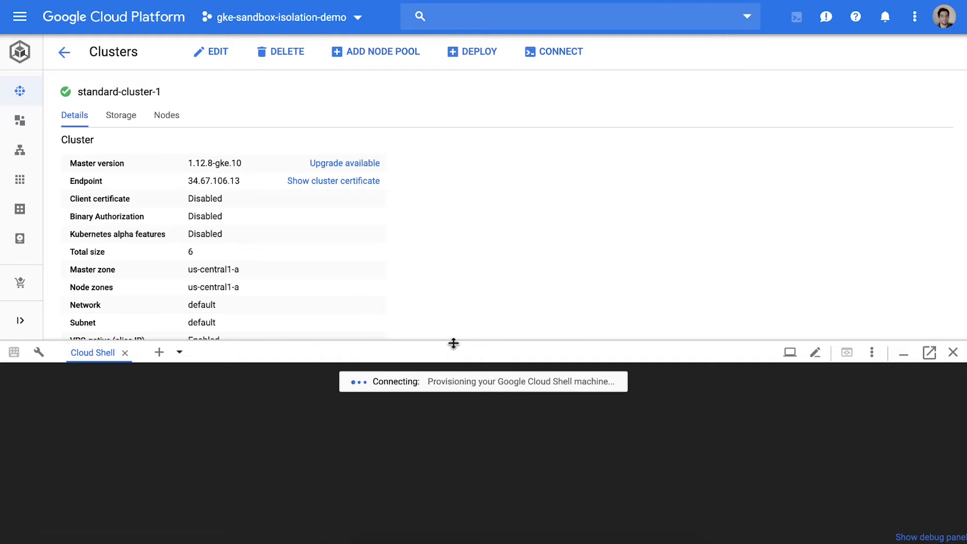
left_click_drag(453, 343, 462, 135)
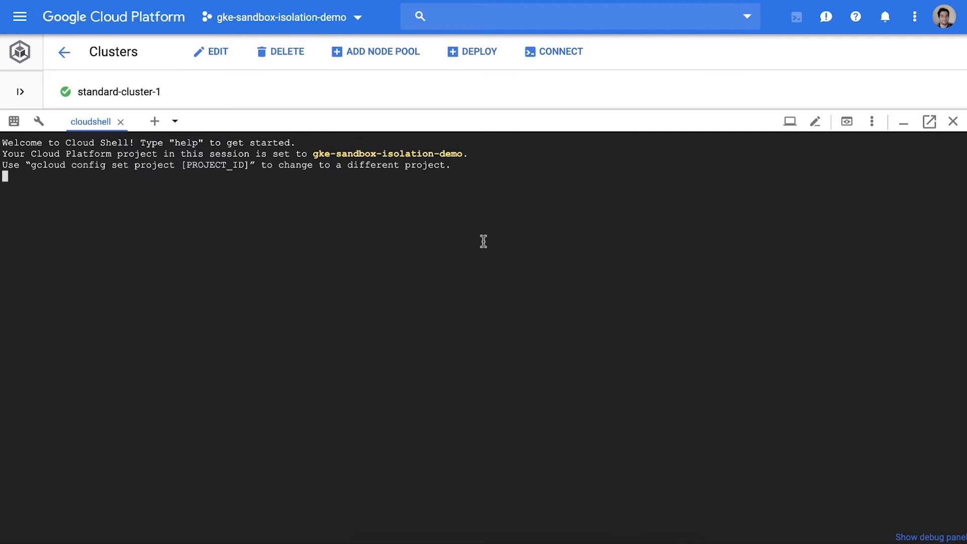
type("gcloud container clusters get-credentials standard-cluster-1 --zone us-central1-a --project gke-sandbox-isolation-demo")
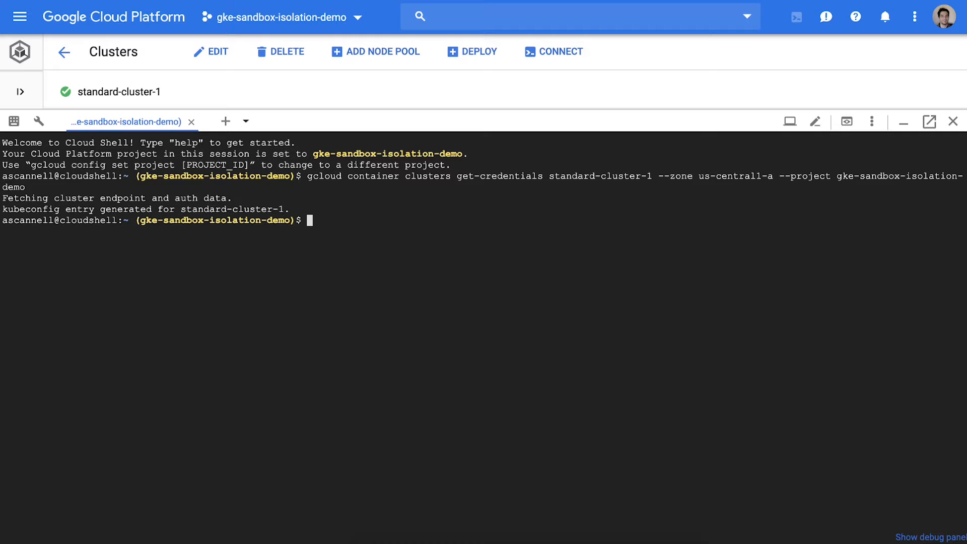
Apply a Namespace manifest named 'sandboxed' with kubectl apply
type("kube")
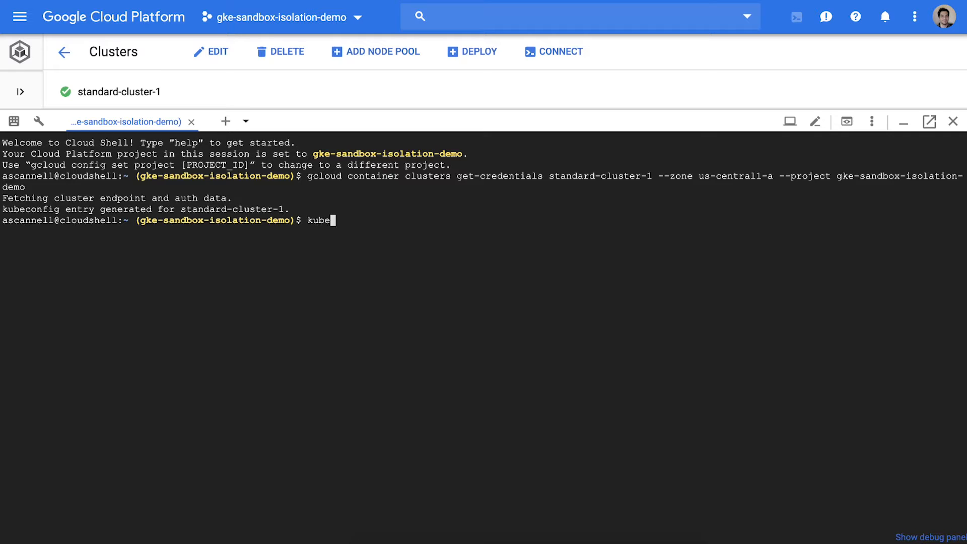
type("ctl apply -f - <<EOF")
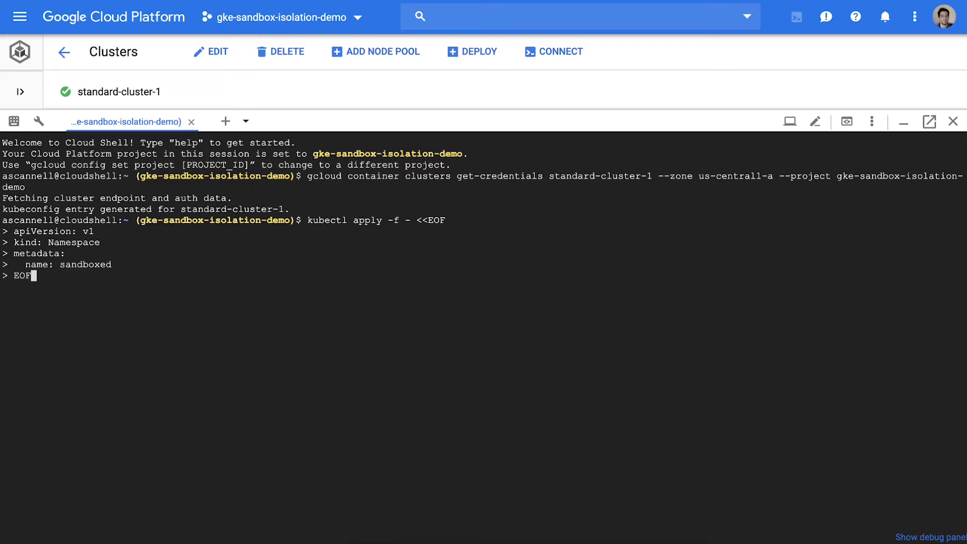
key("Enter")
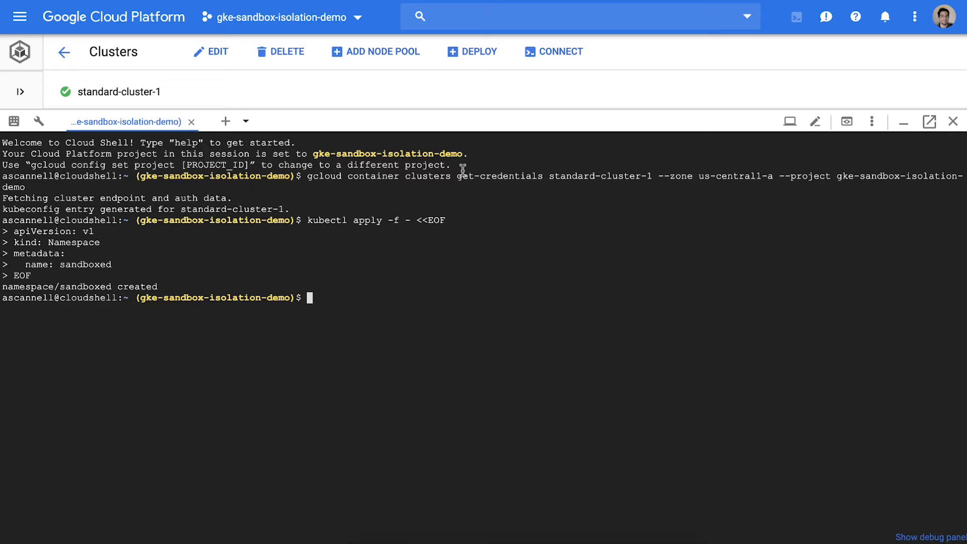
Apply the 'default-deny' NetworkPolicy with empty podSelector and Egress policy type via heredoc
type("kubectl")
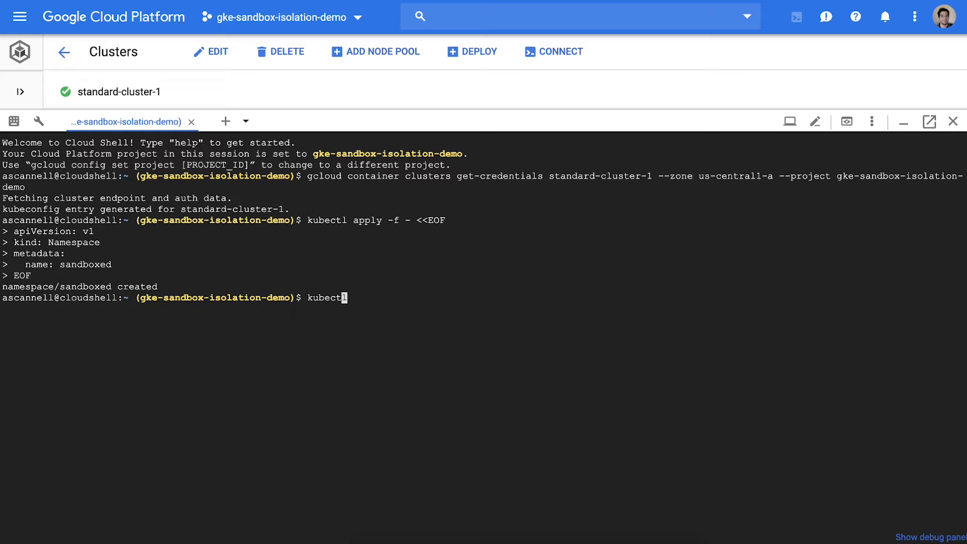
type("apply -f - <<EOF")
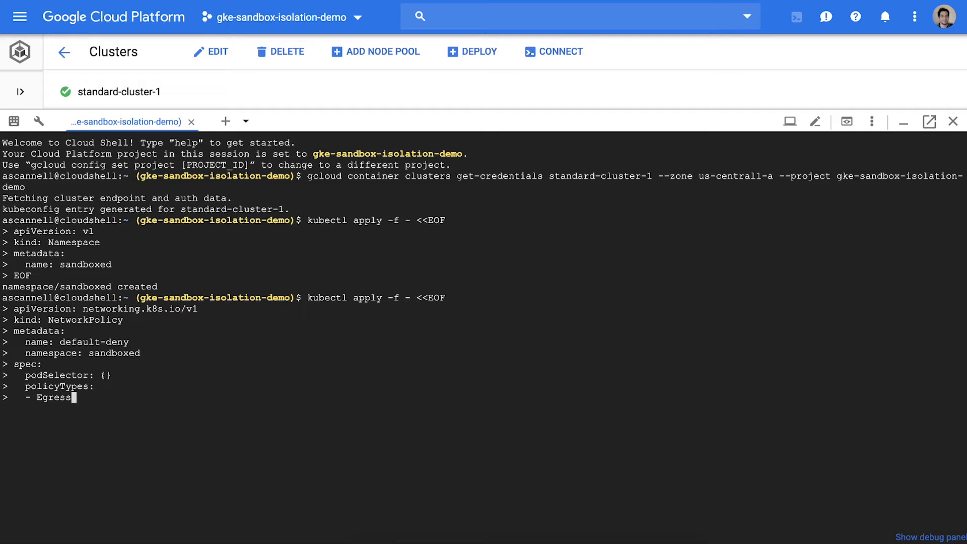
key("Enter")
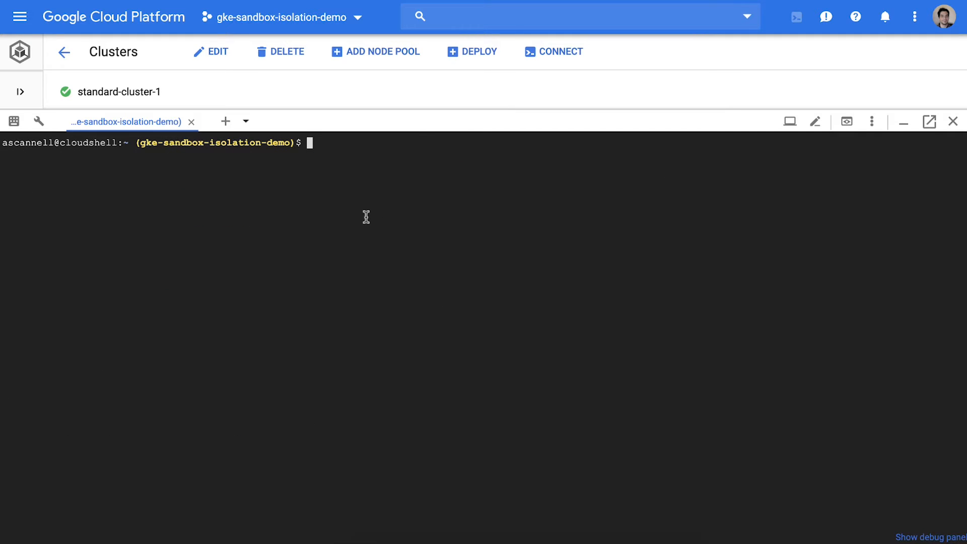
Apply the fedora Deployment with runtimeClassName gvisor, then list pods in the sandboxed namespace
type("kubectl a")
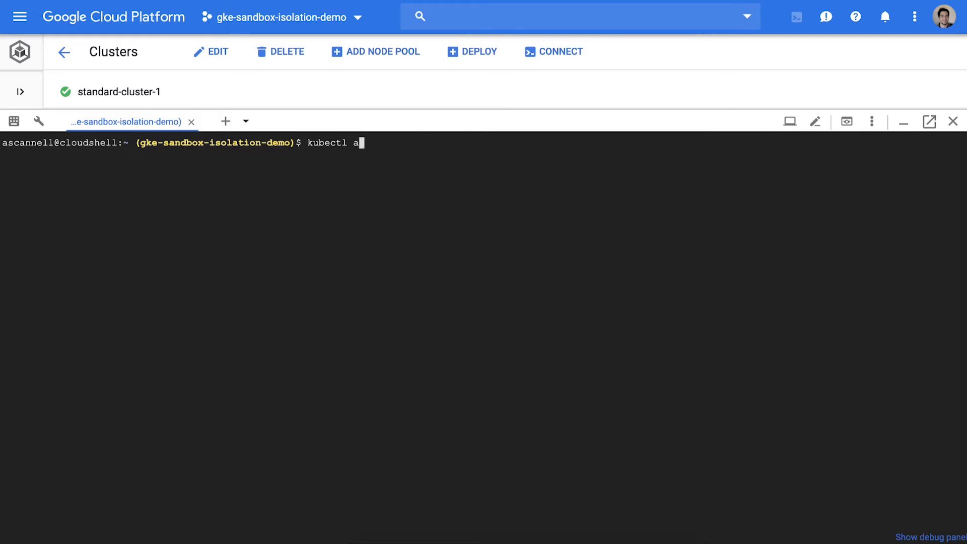
type("pply -f - <<EOF")
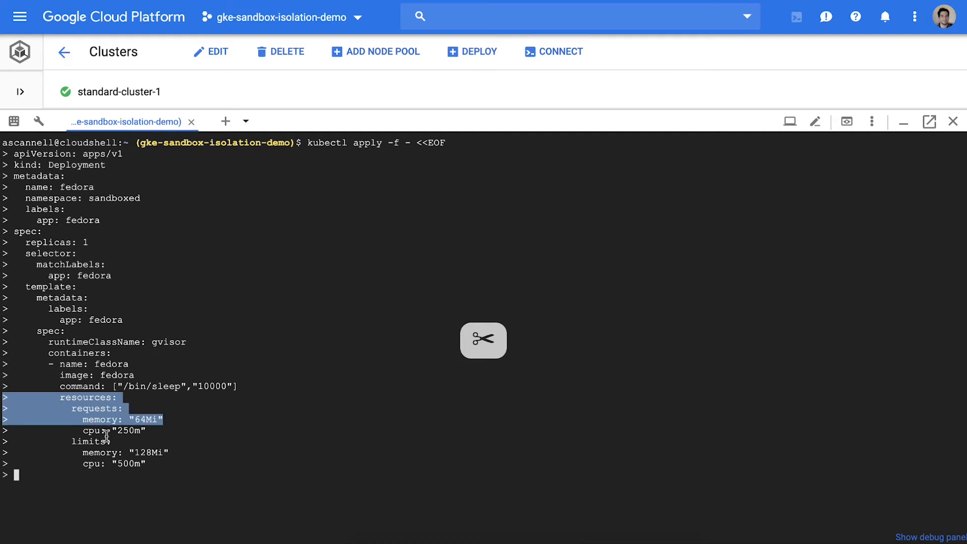
type("EOF")
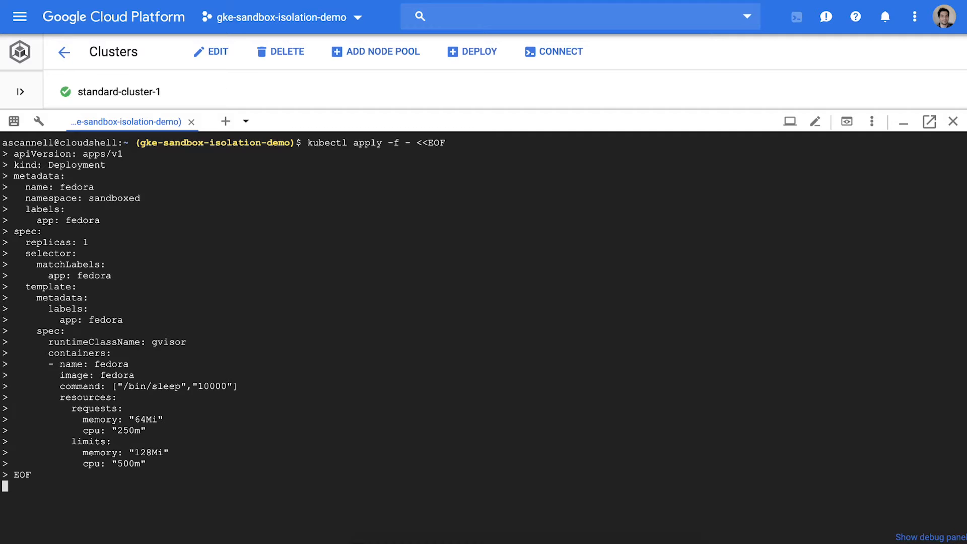
type("kubectl g")
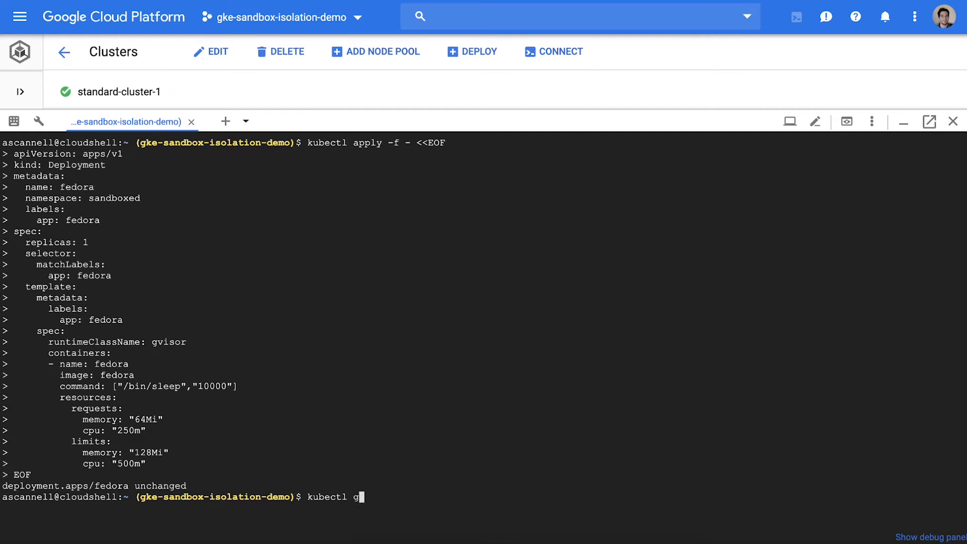
type("et pods --namespce=sandboxed")
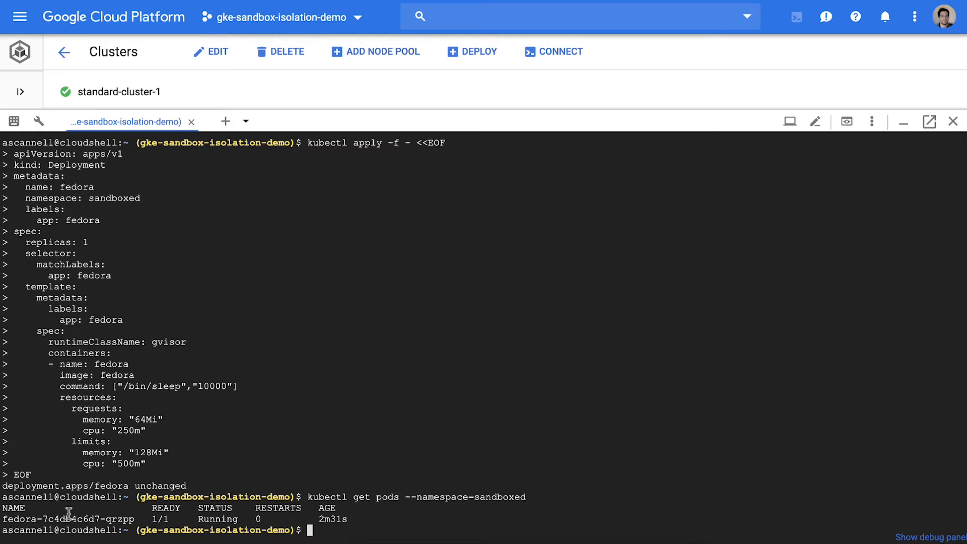
Exec into the fedora pod in sandboxed with /bin/bash and run dmesg to see gVisor messages
double_click(51, 519)
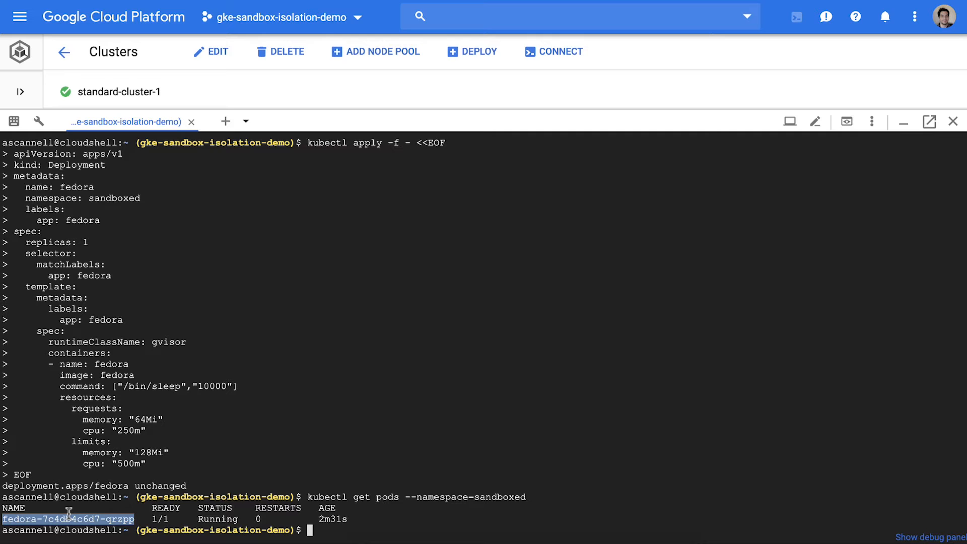
type("kubw")
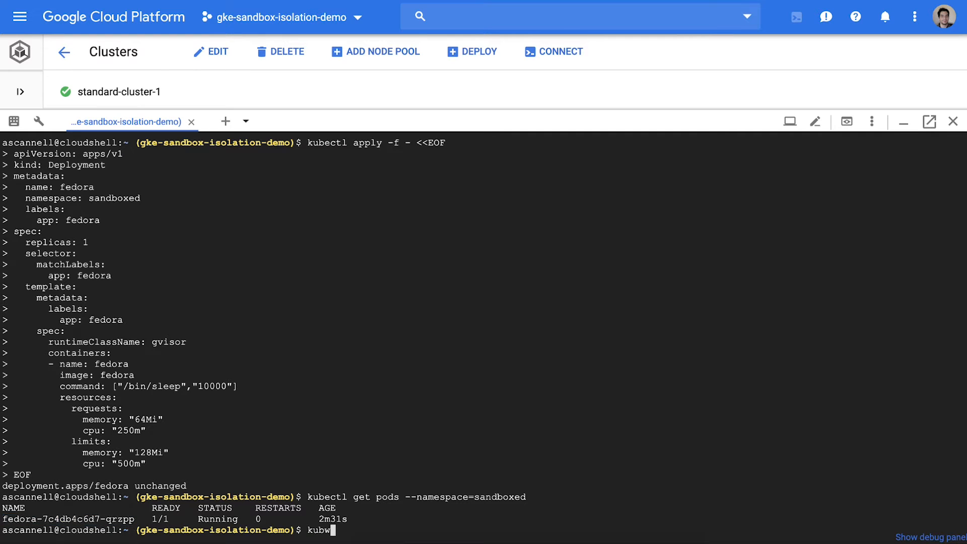
type("ectl exec -it")
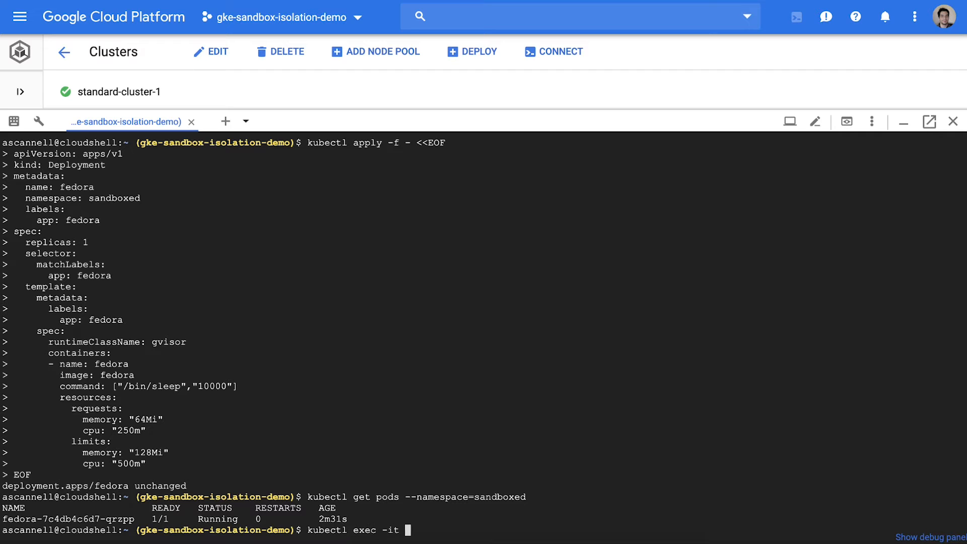
type("--namespace=sandboxed fedora-7c4db4c6d7-qrzpp /bin/bash")
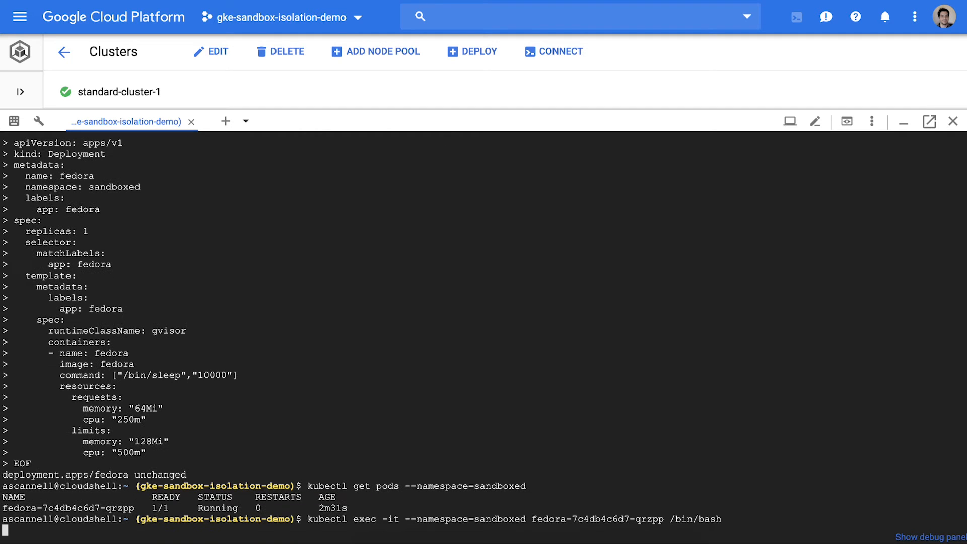
key("Enter")
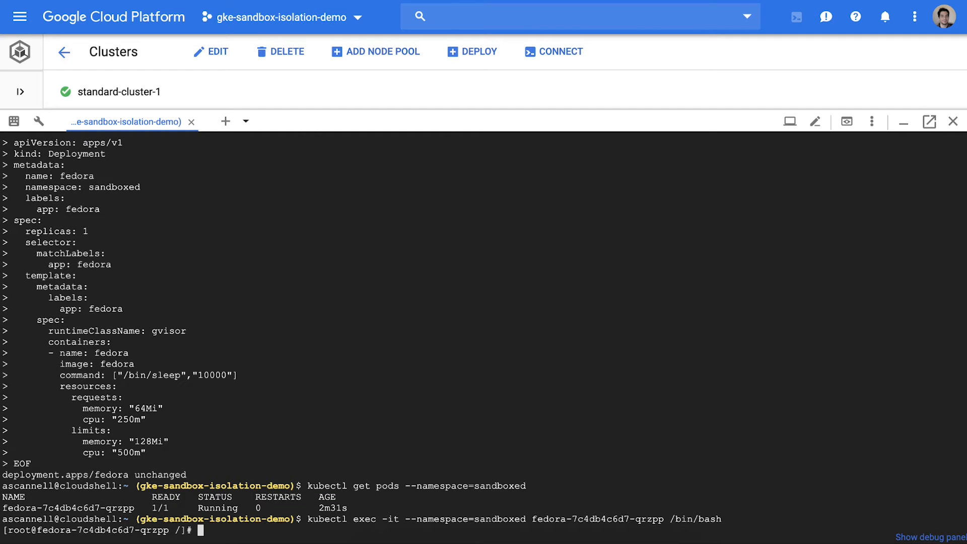
type("dmesg")
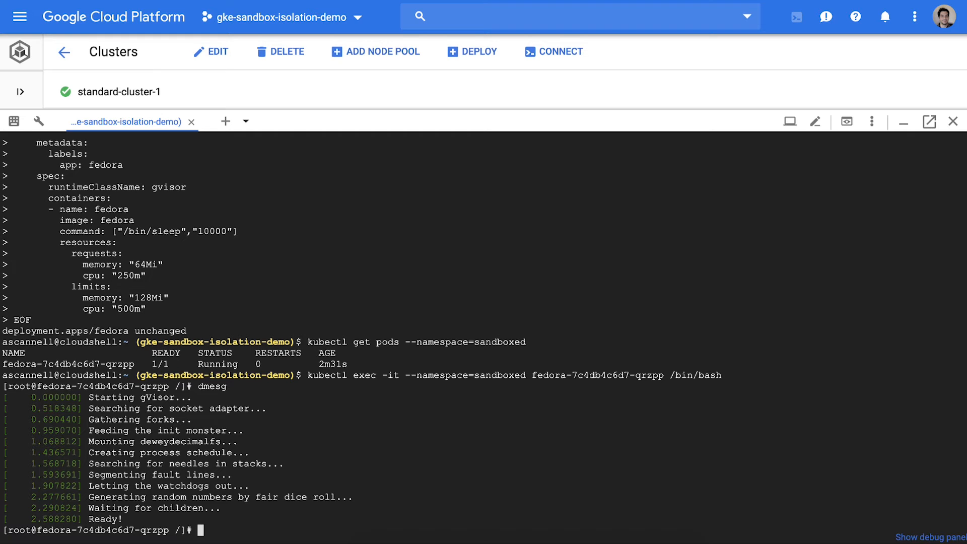
type("curl http://google.com/")
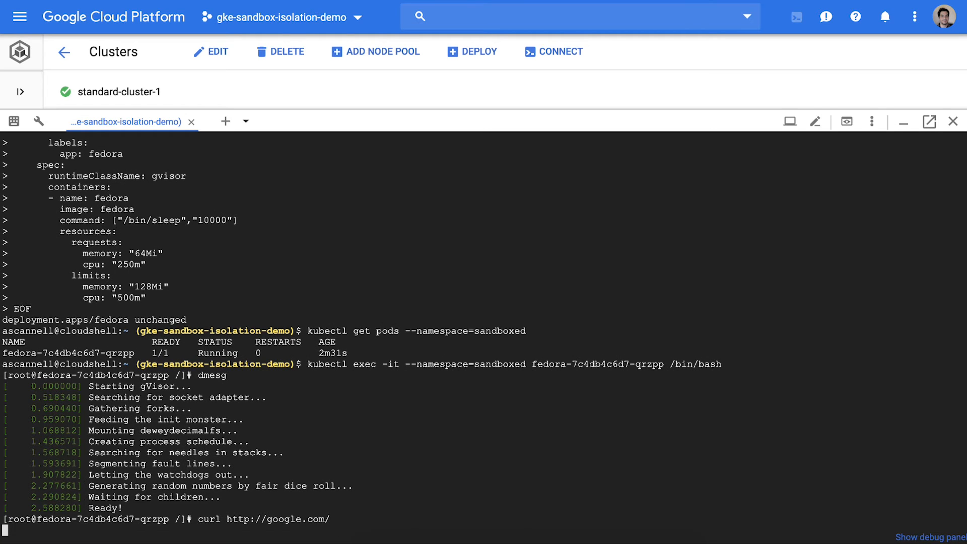
key("ctrl+c")
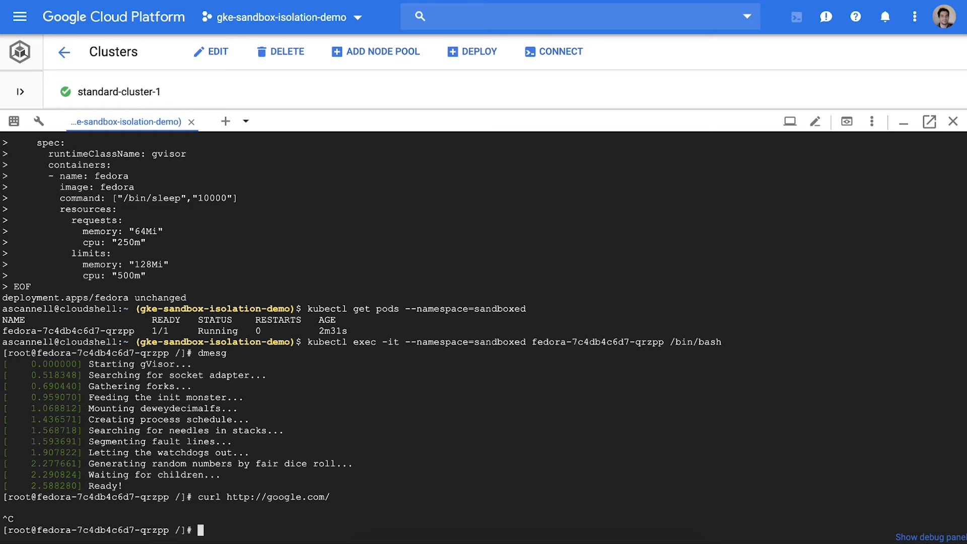
type("exit")
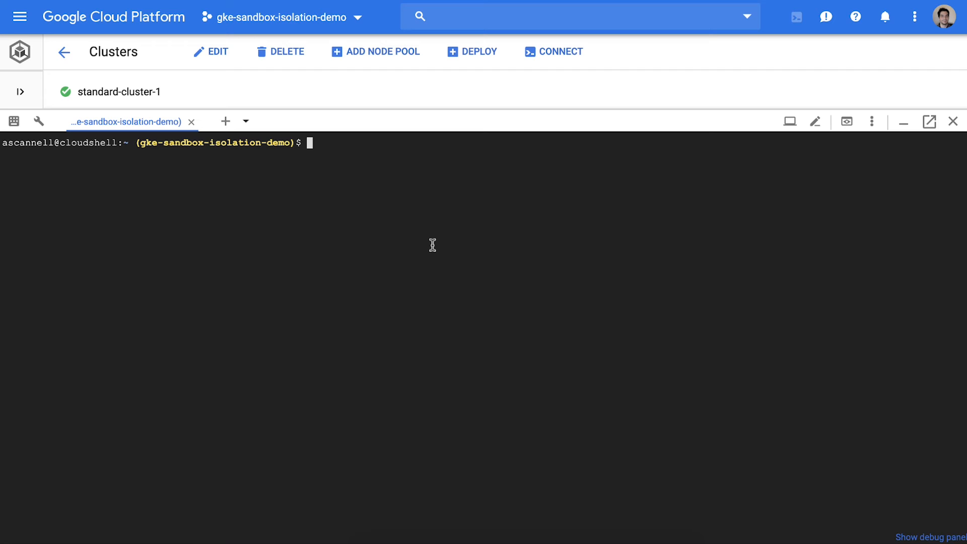
Apply the nginx Deployment, HPA, NodePort Service and Ingress manifests to the sandboxed namespace
type("kubectl apply")
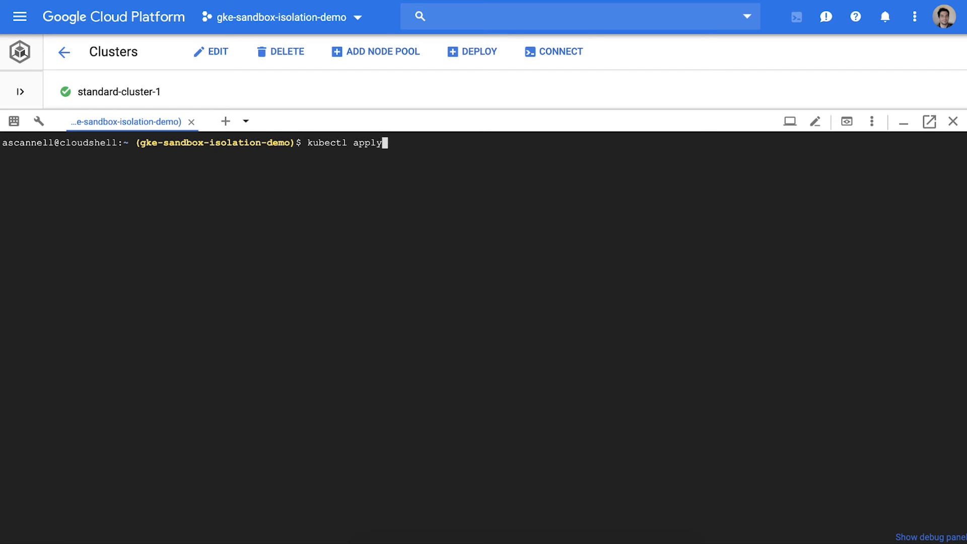
type("-f - <<EOF")
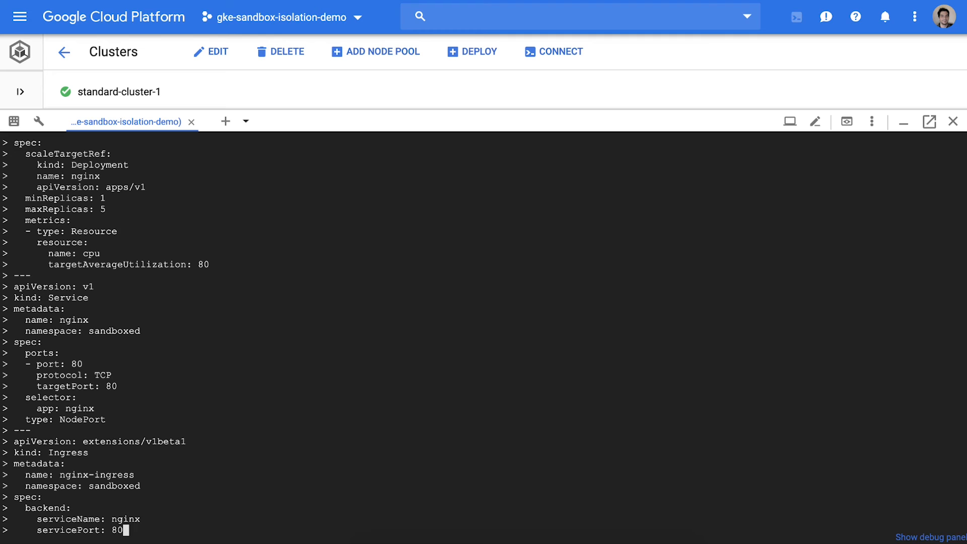
key("Enter")
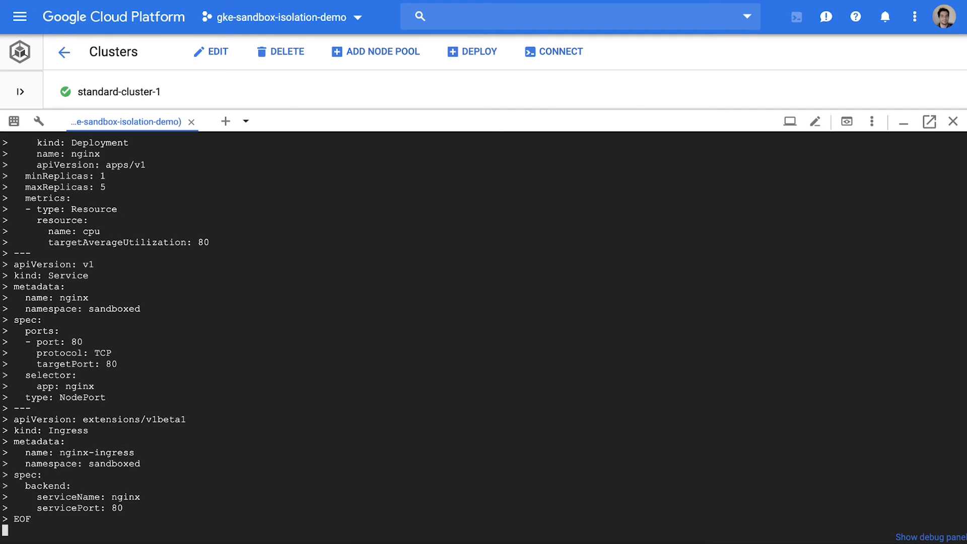
key("Enter")
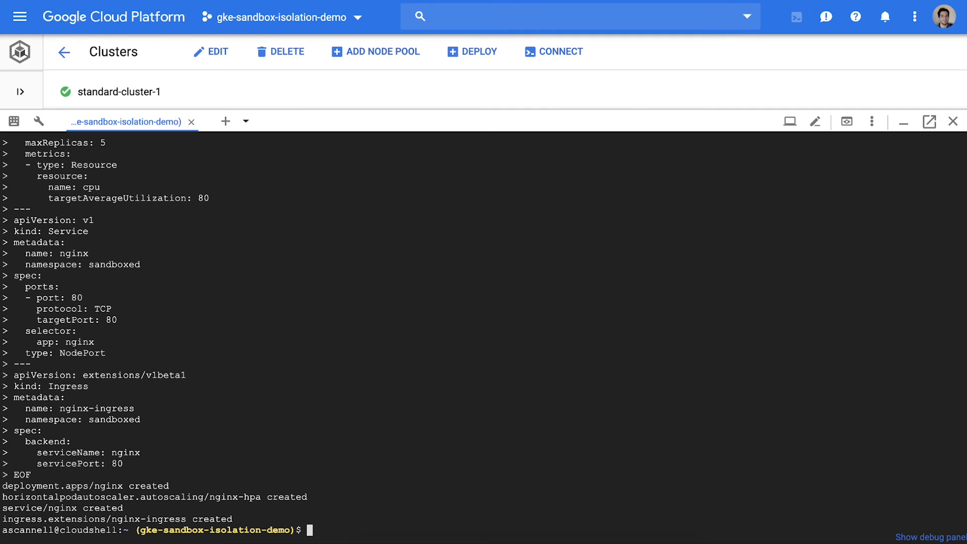
type("kubectl get svc -")
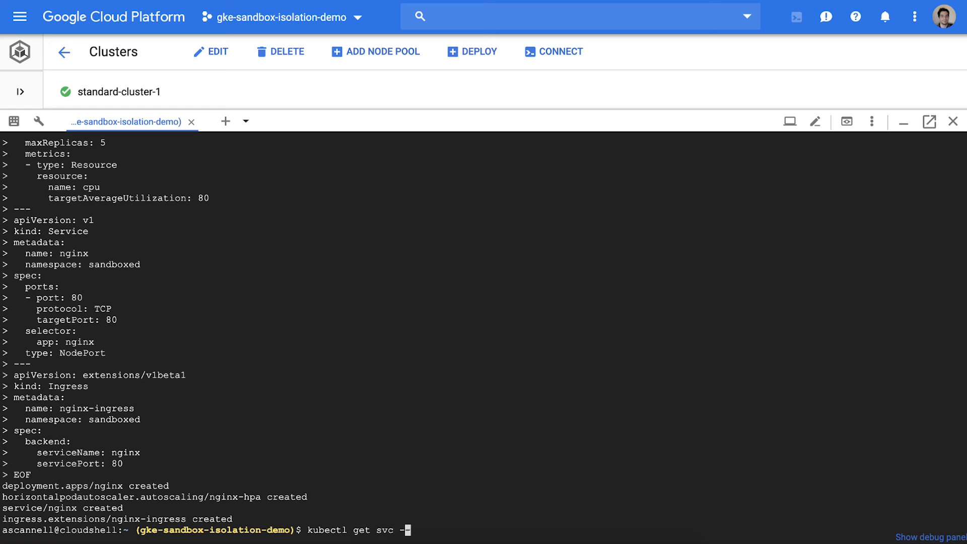
List sandboxed services, showing nginx as NodePort at 10.12.4.227 with port 80:31680
type("-namespace=sandbo")
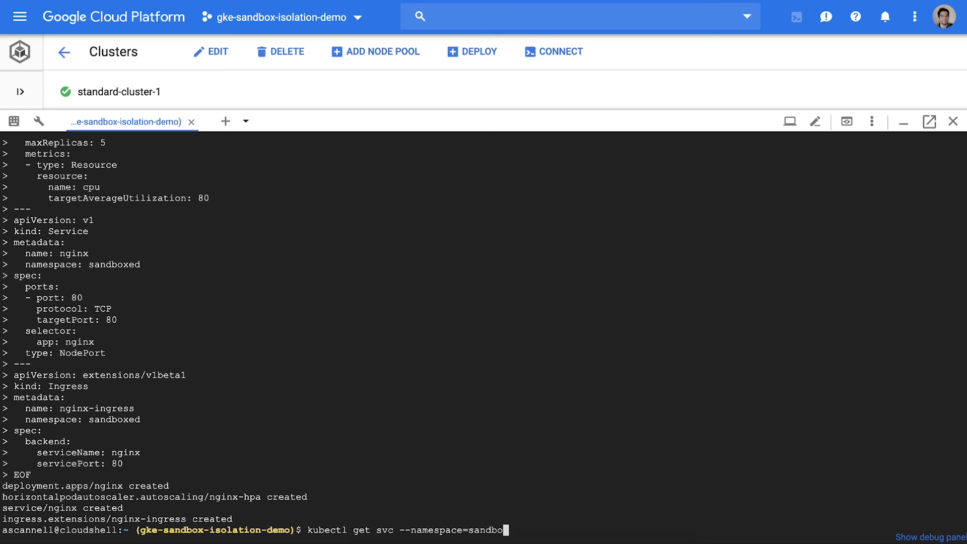
key("Enter")
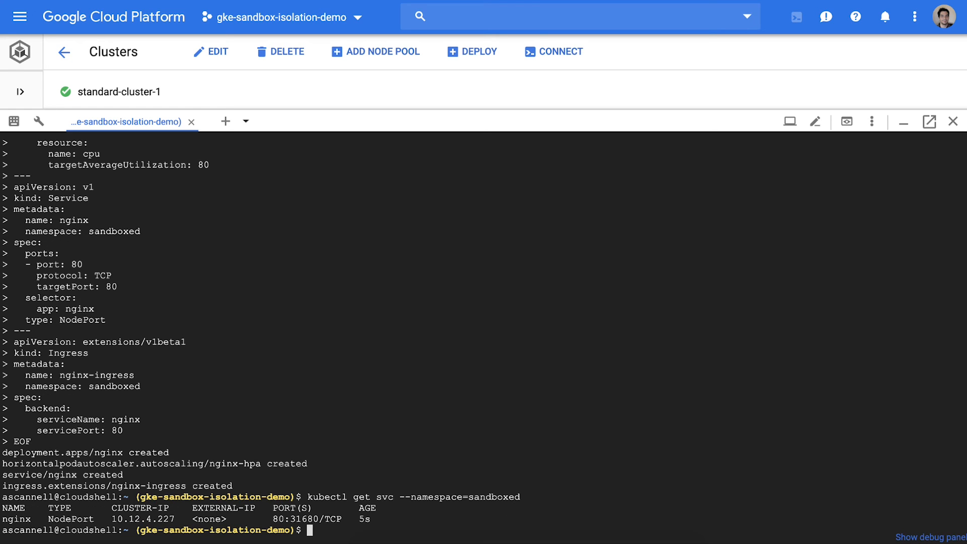